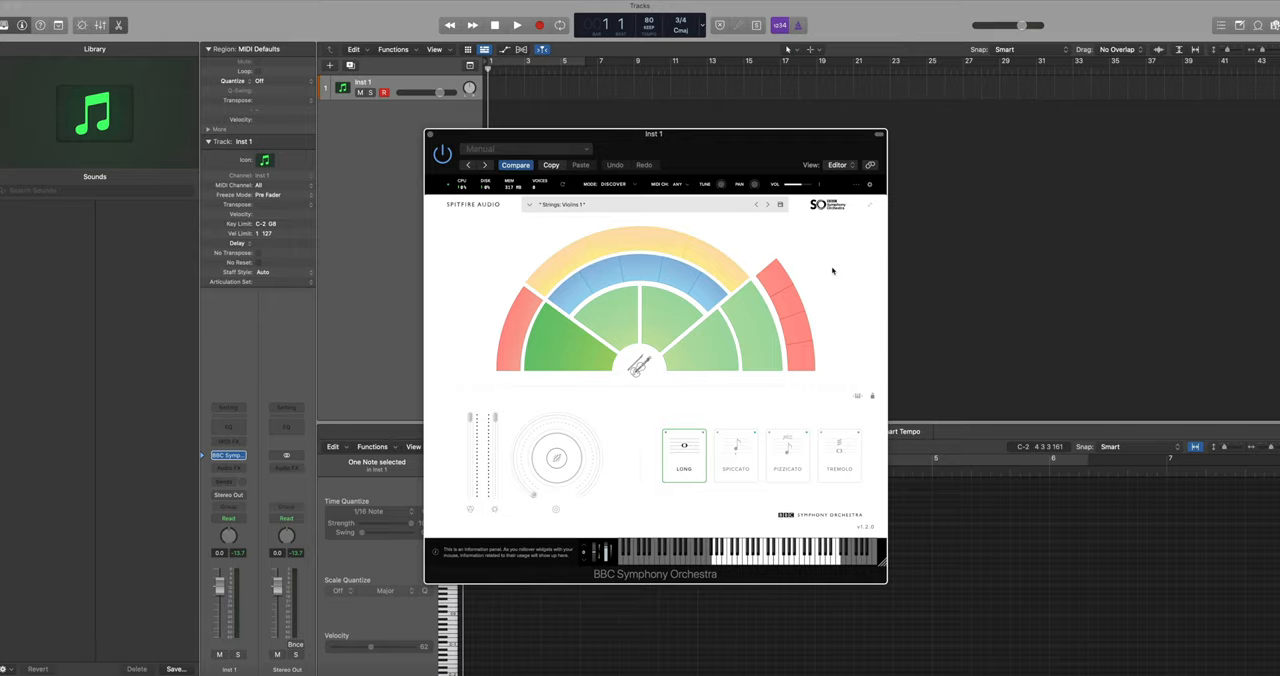
{"action": "mouse_move", "coordinate": [900, 536]}
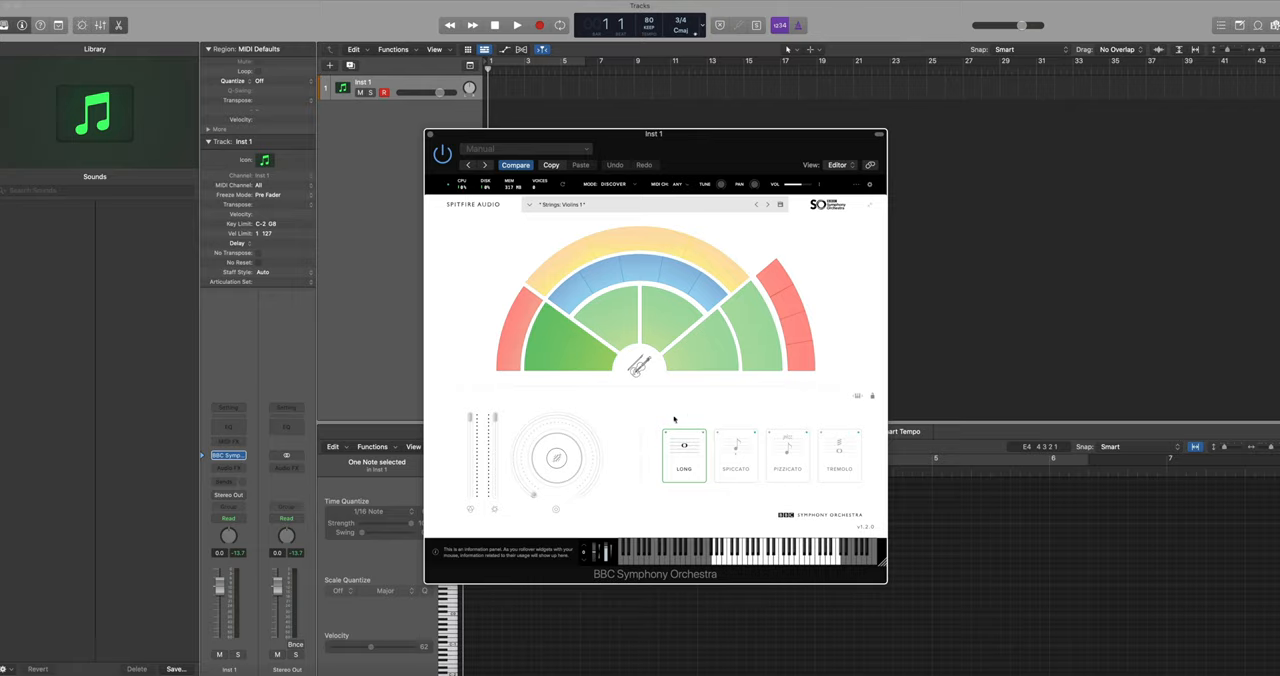
{"action": "mouse_move", "coordinate": [856, 520]}
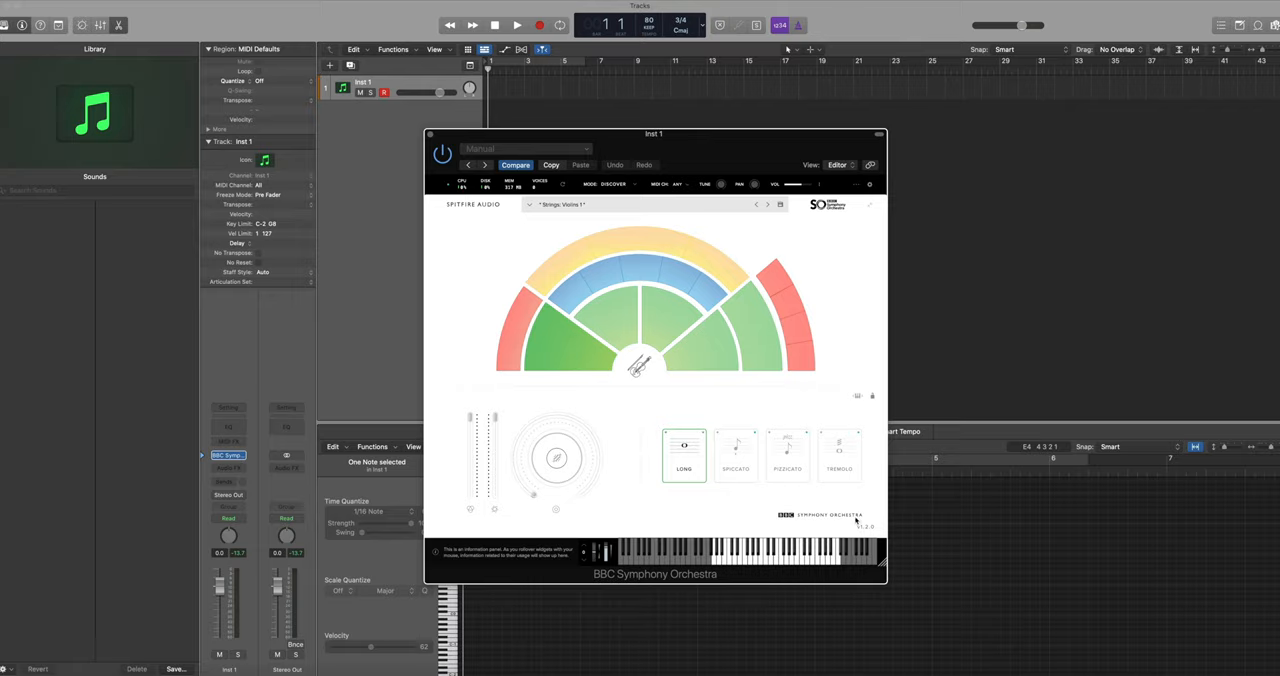
{"action": "mouse_move", "coordinate": [662, 512]}
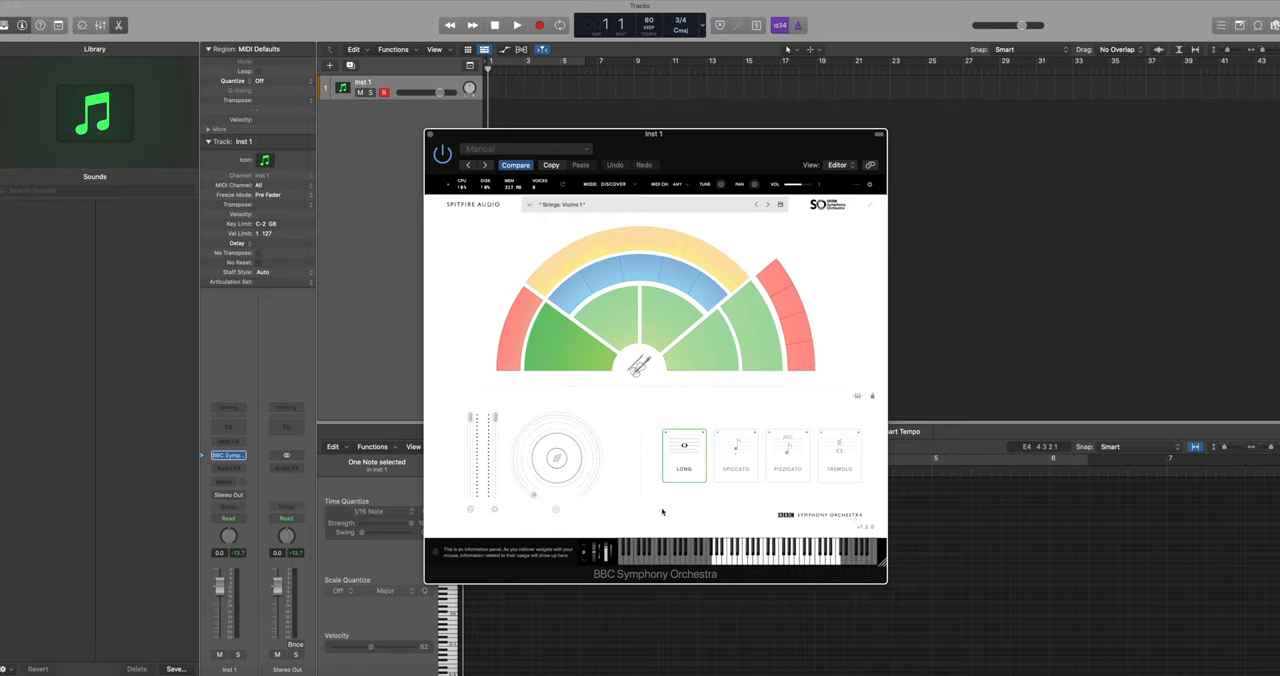
{"action": "mouse_move", "coordinate": [584, 562]}
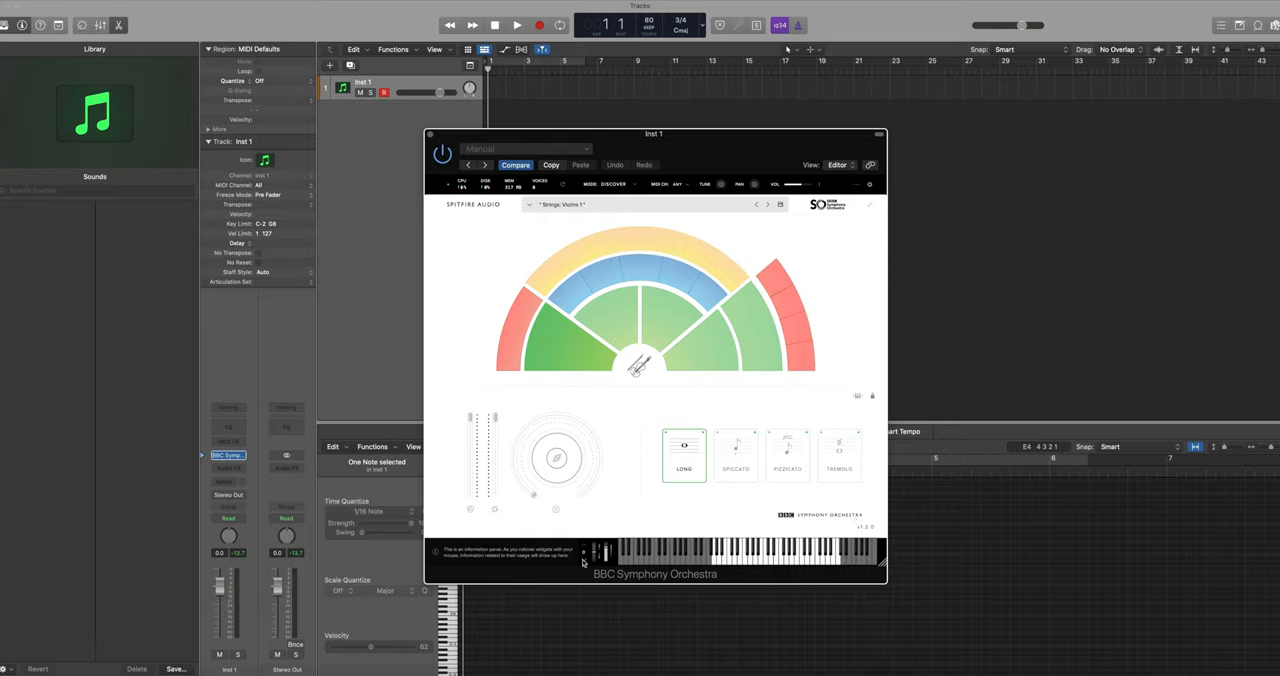
Step: Move the Violins instrument window aside, record the melody into a new MIDI region, then stop
{"action": "left_click", "coordinate": [608, 550]}
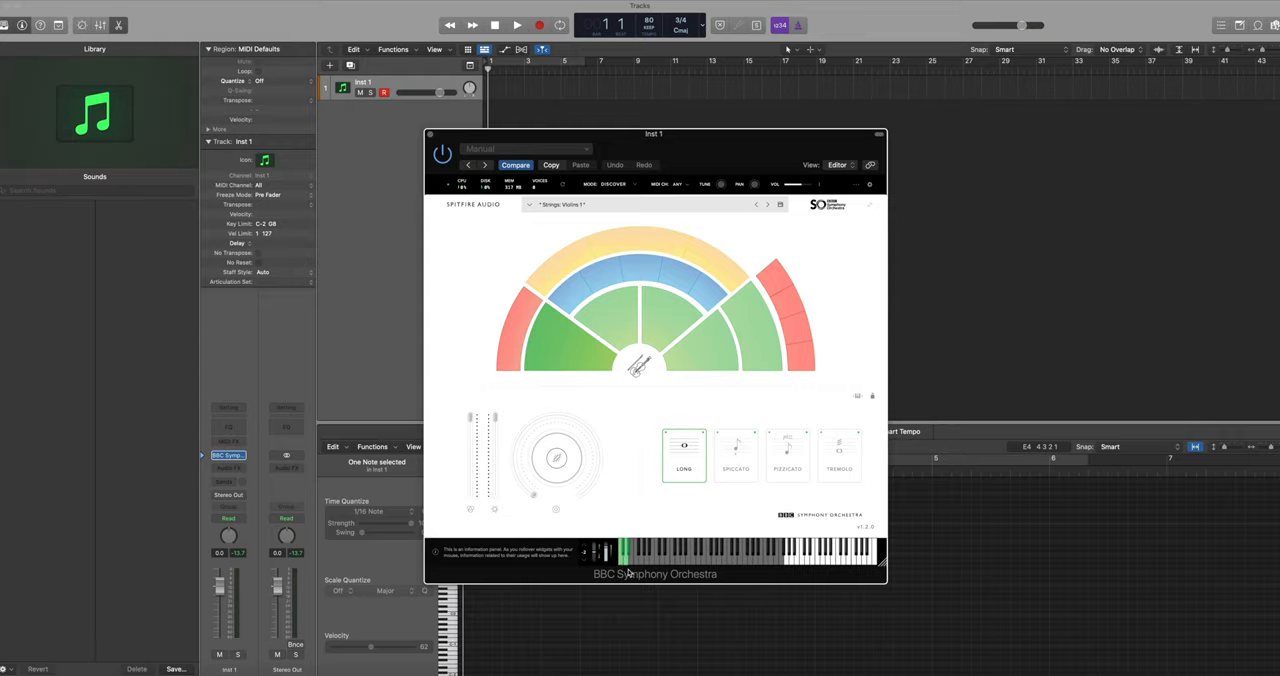
{"action": "mouse_move", "coordinate": [872, 576]}
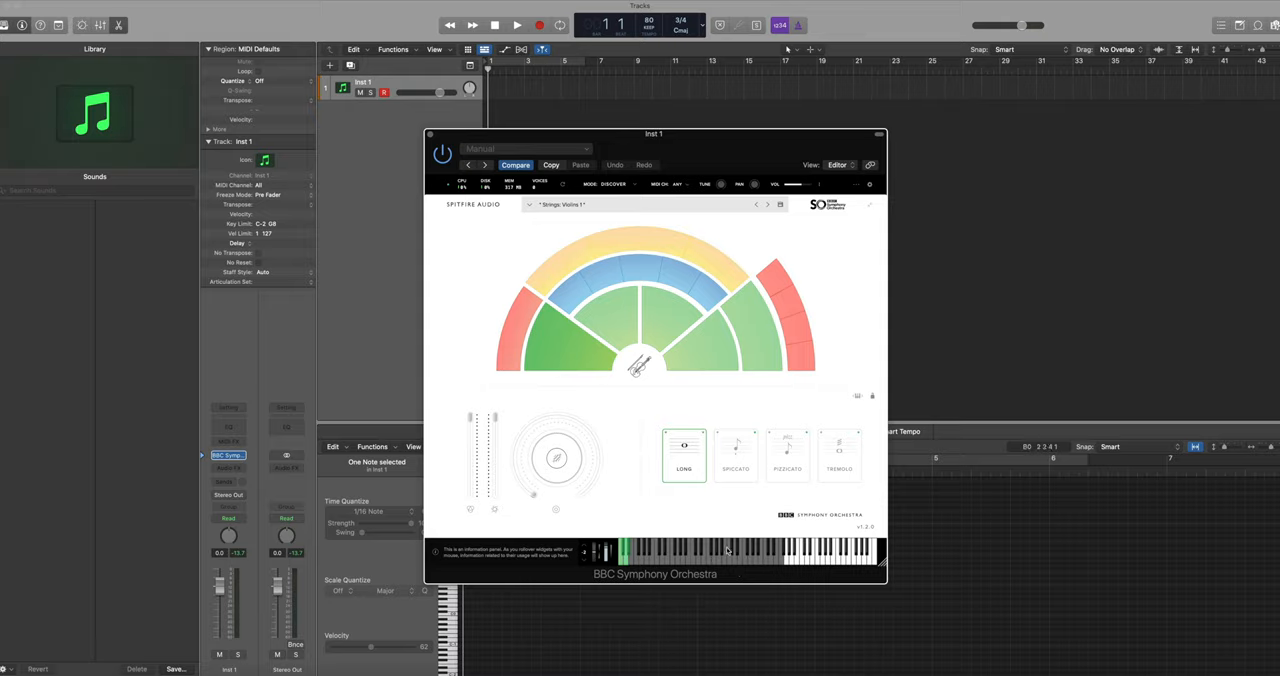
{"action": "mouse_move", "coordinate": [852, 412]}
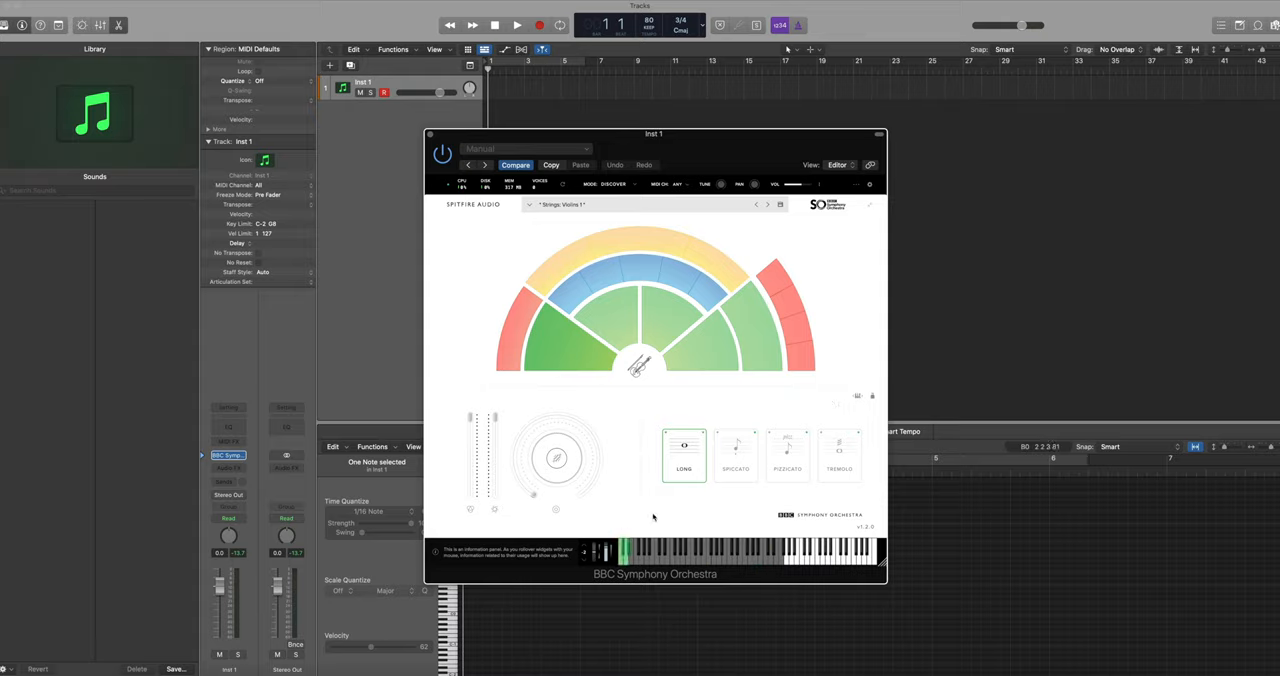
{"action": "left_click_drag", "start_coordinate": [652, 132], "coordinate": [308, 112]}
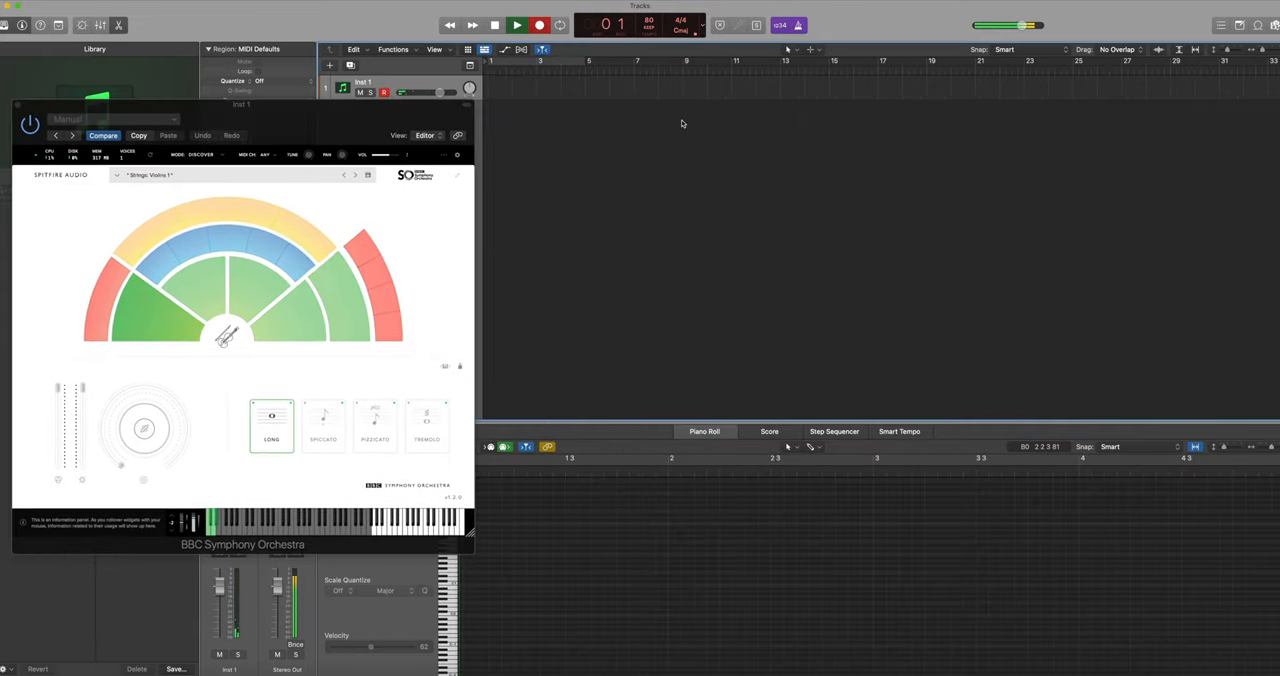
{"action": "left_click", "coordinate": [324, 426]}
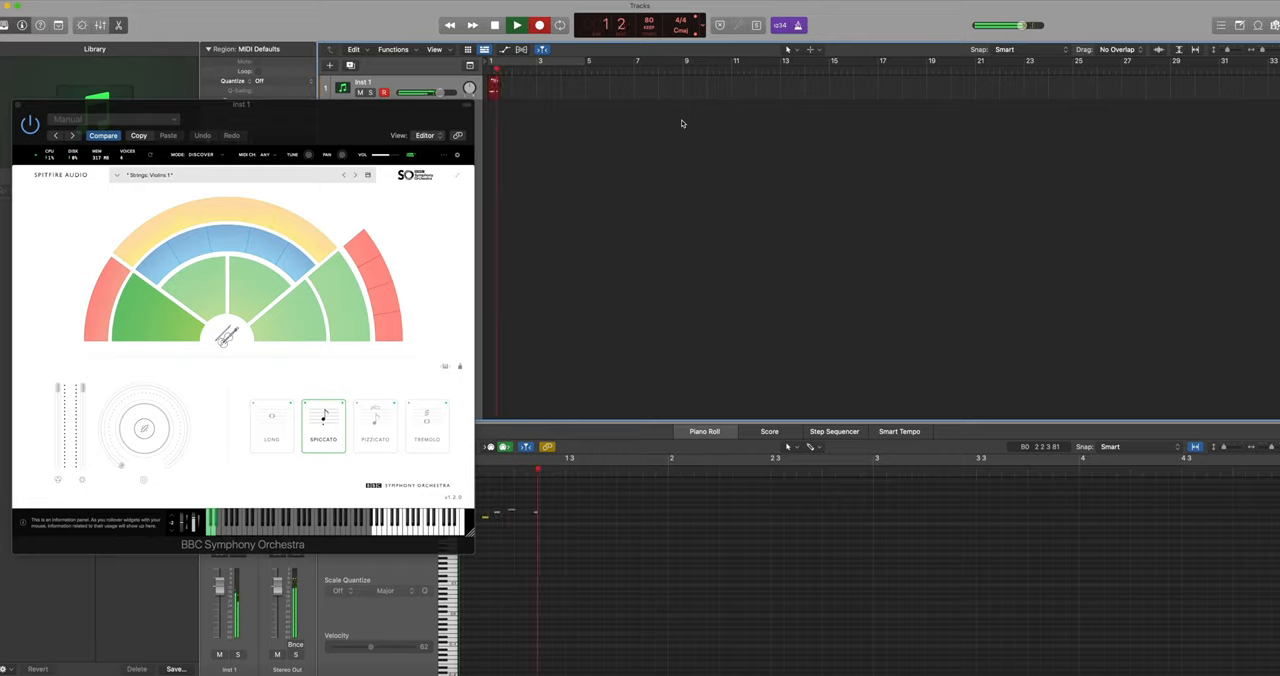
{"action": "left_click", "coordinate": [376, 424]}
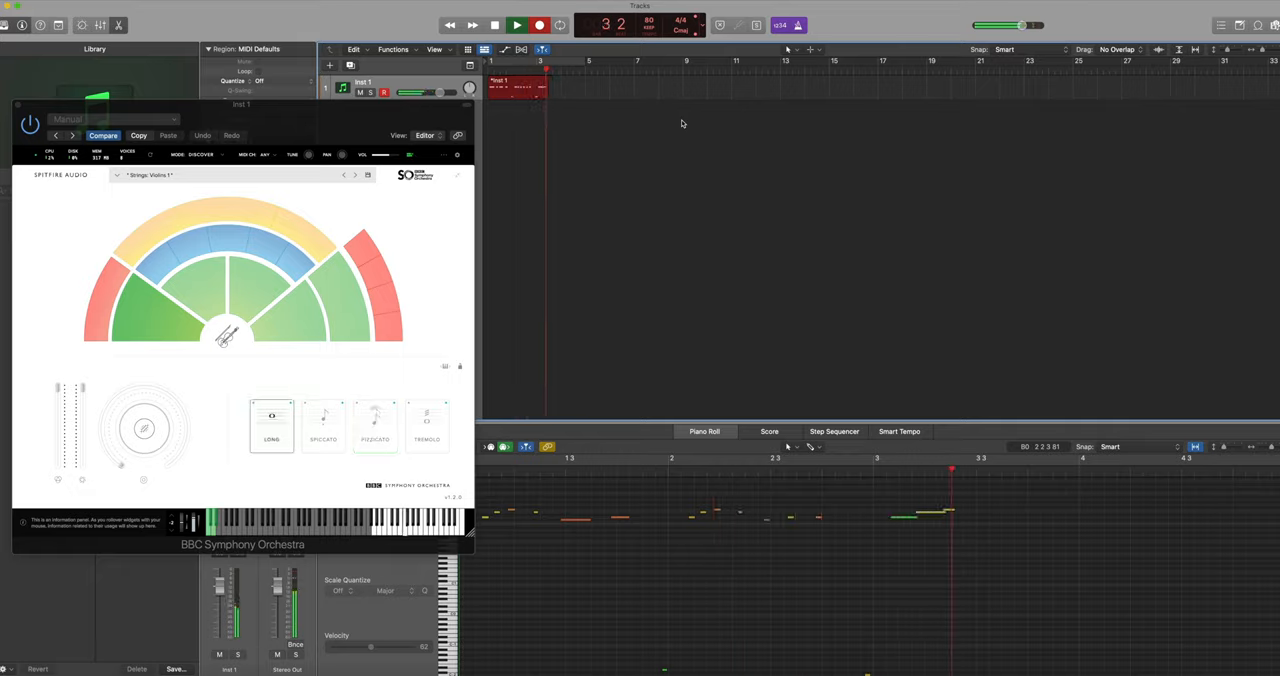
{"action": "left_click", "coordinate": [428, 426]}
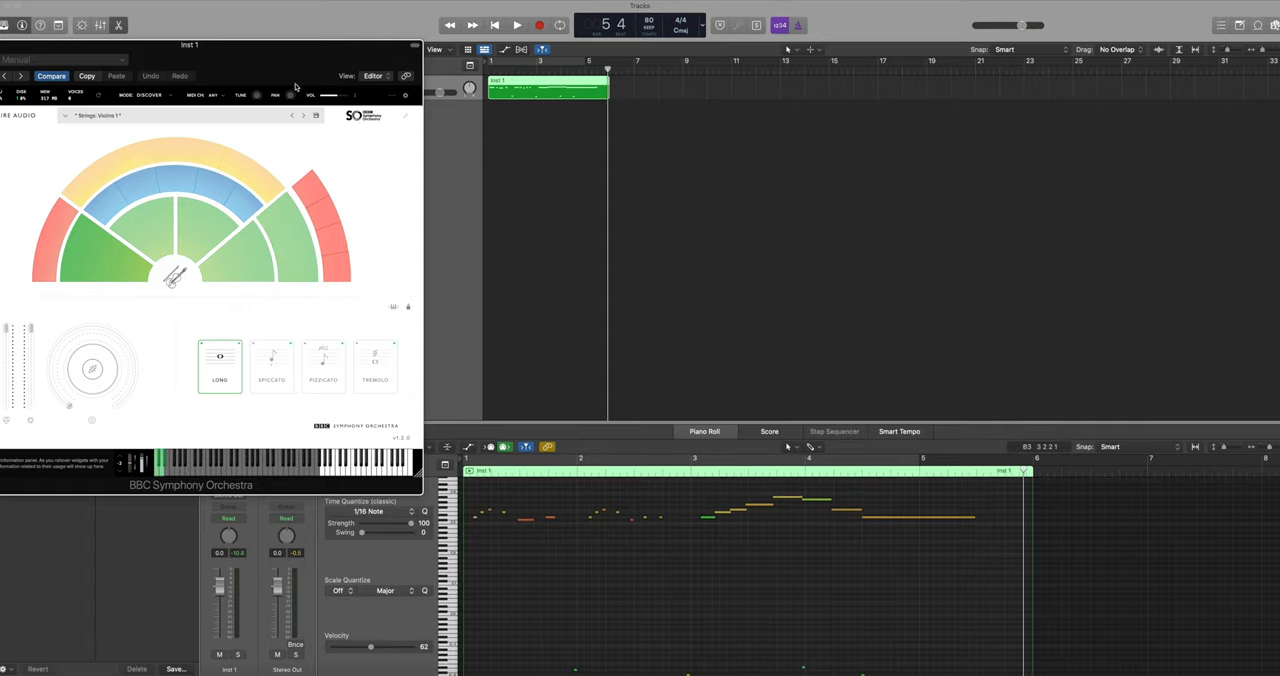
{"action": "left_click_drag", "start_coordinate": [188, 44], "coordinate": [258, 42]}
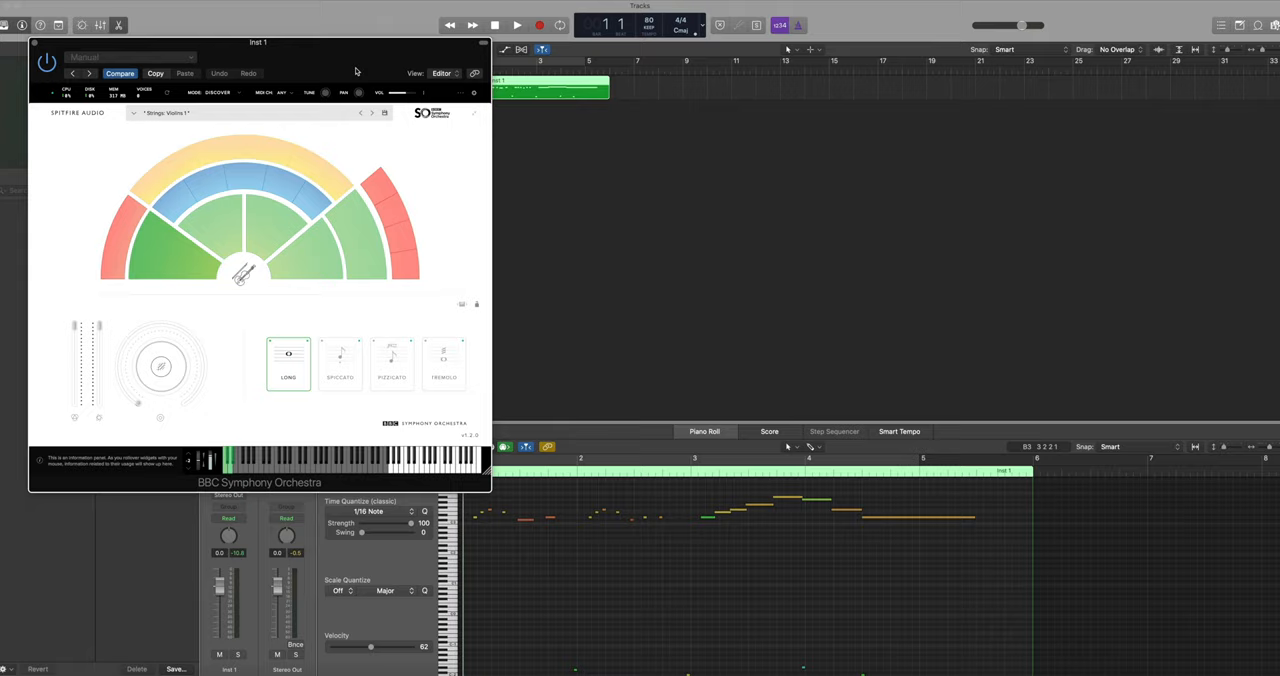
{"action": "left_click", "coordinate": [516, 24]}
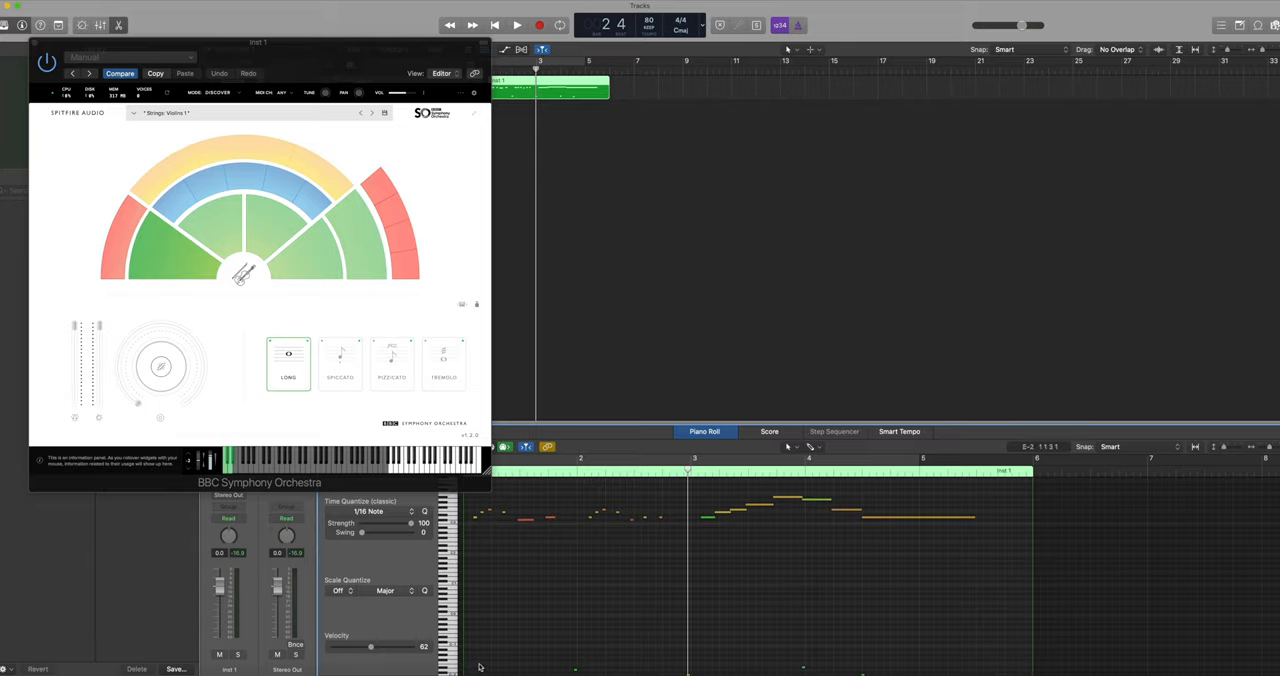
{"action": "left_click", "coordinate": [392, 364]}
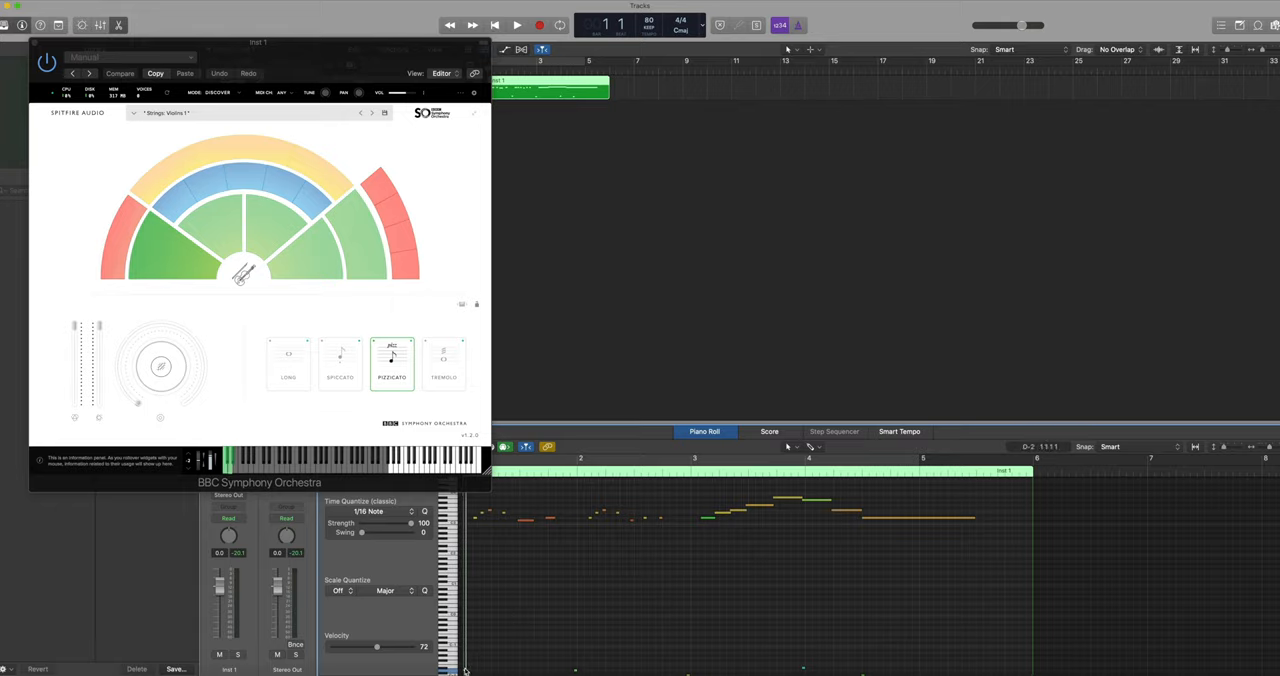
{"action": "left_click", "coordinate": [340, 364]}
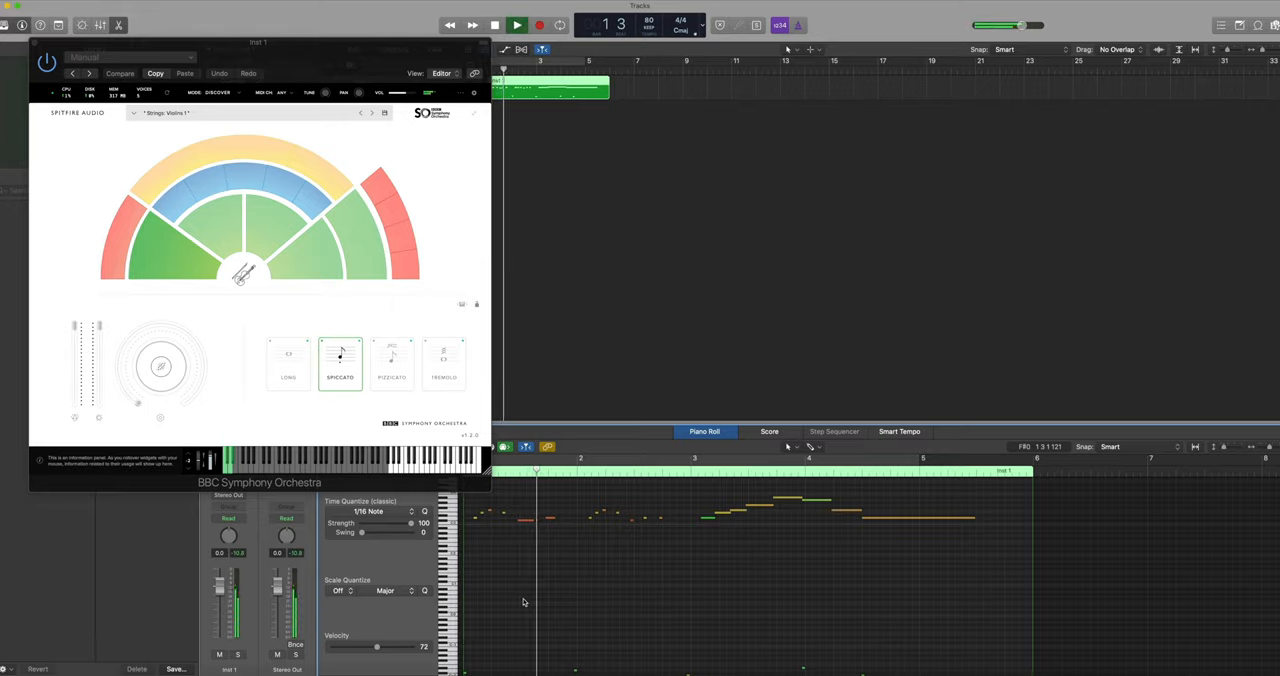
{"action": "left_click", "coordinate": [392, 362]}
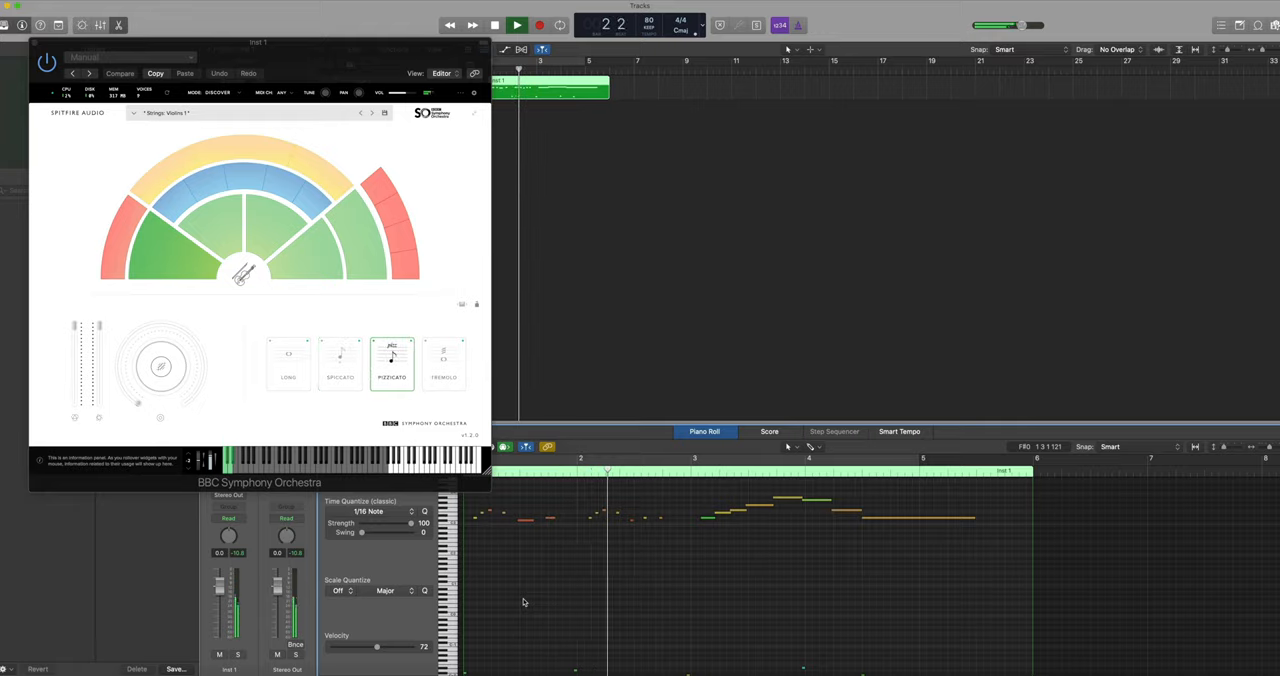
{"action": "left_click", "coordinate": [288, 364]}
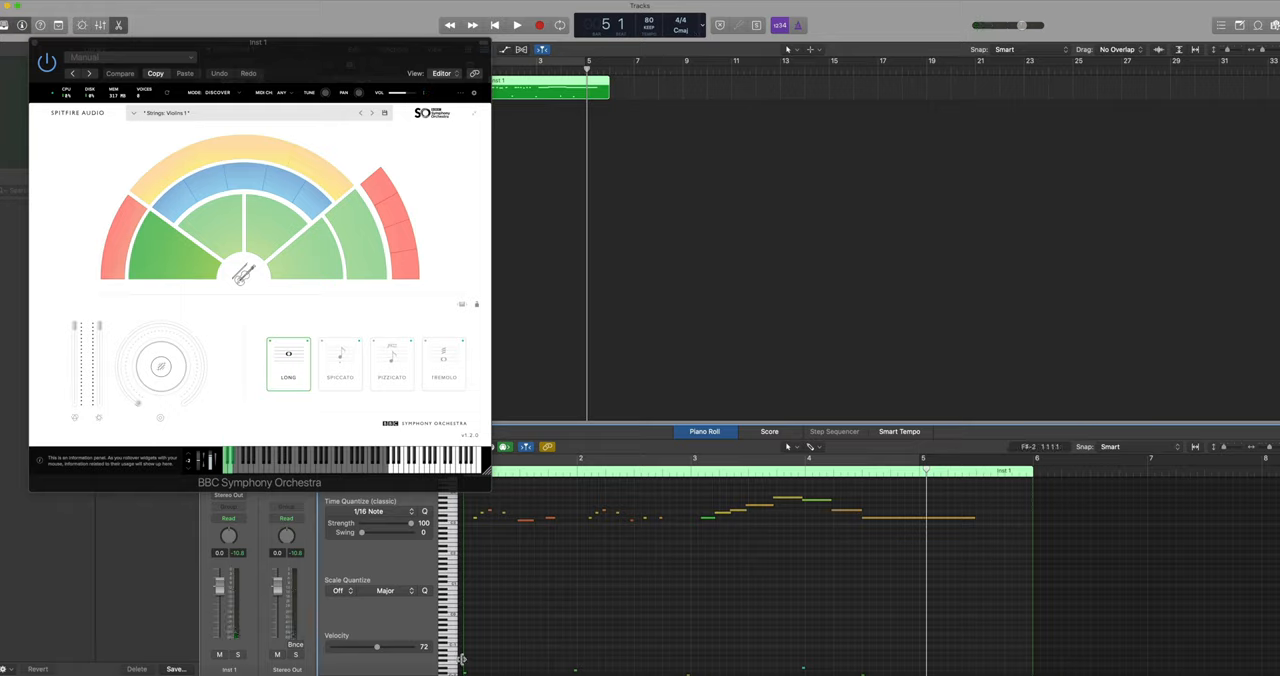
Step: Pencil a low key-switch note at bar 1 and play back to hear the new technique
{"action": "left_click", "coordinate": [340, 362]}
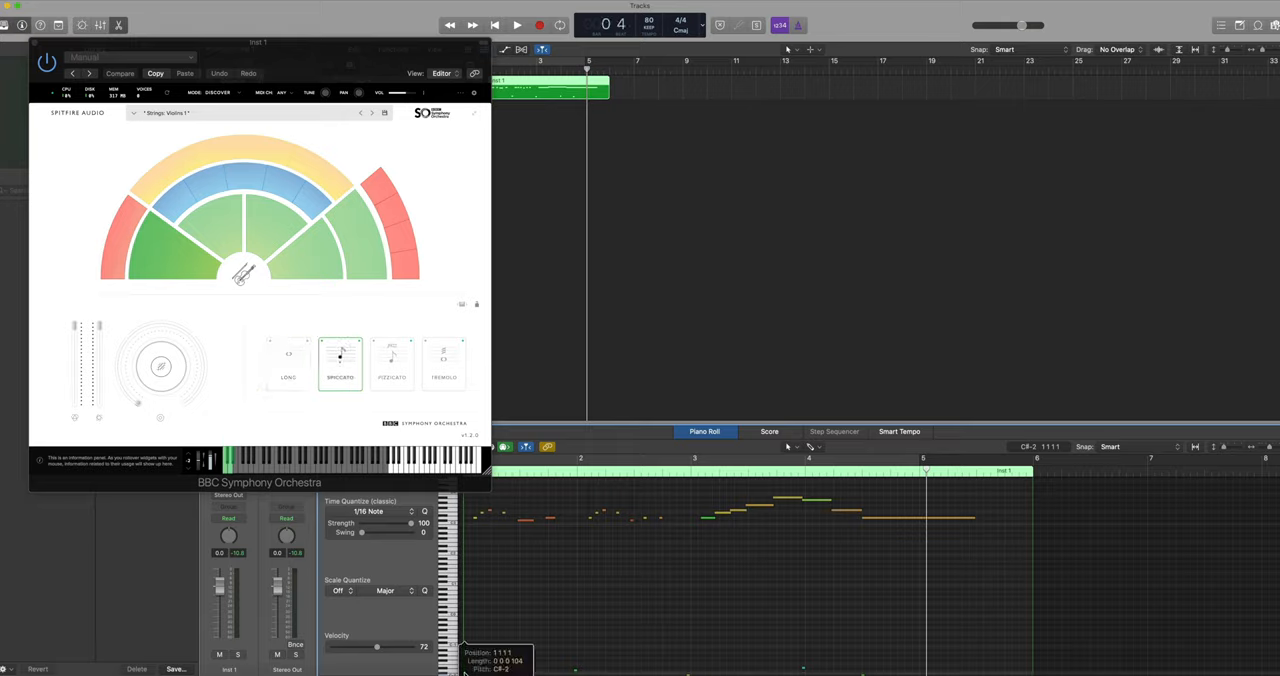
{"action": "left_click", "coordinate": [392, 364]}
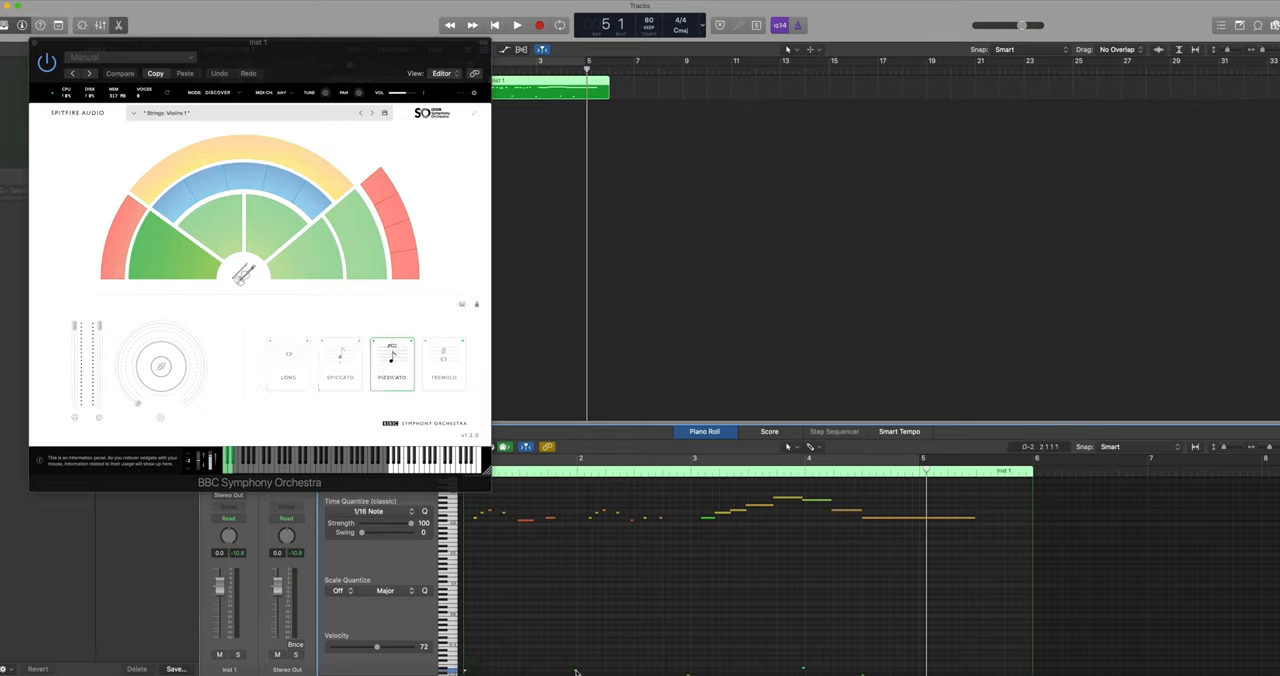
{"action": "left_click", "coordinate": [340, 364]}
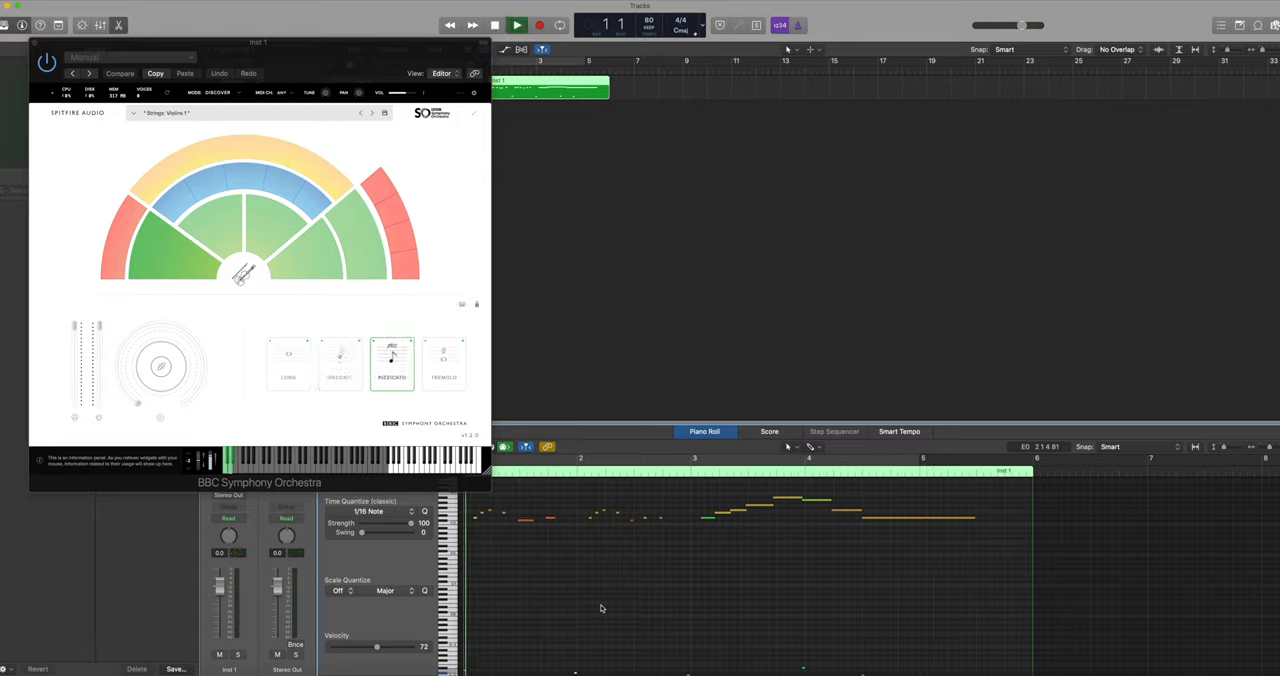
{"action": "left_click", "coordinate": [516, 24]}
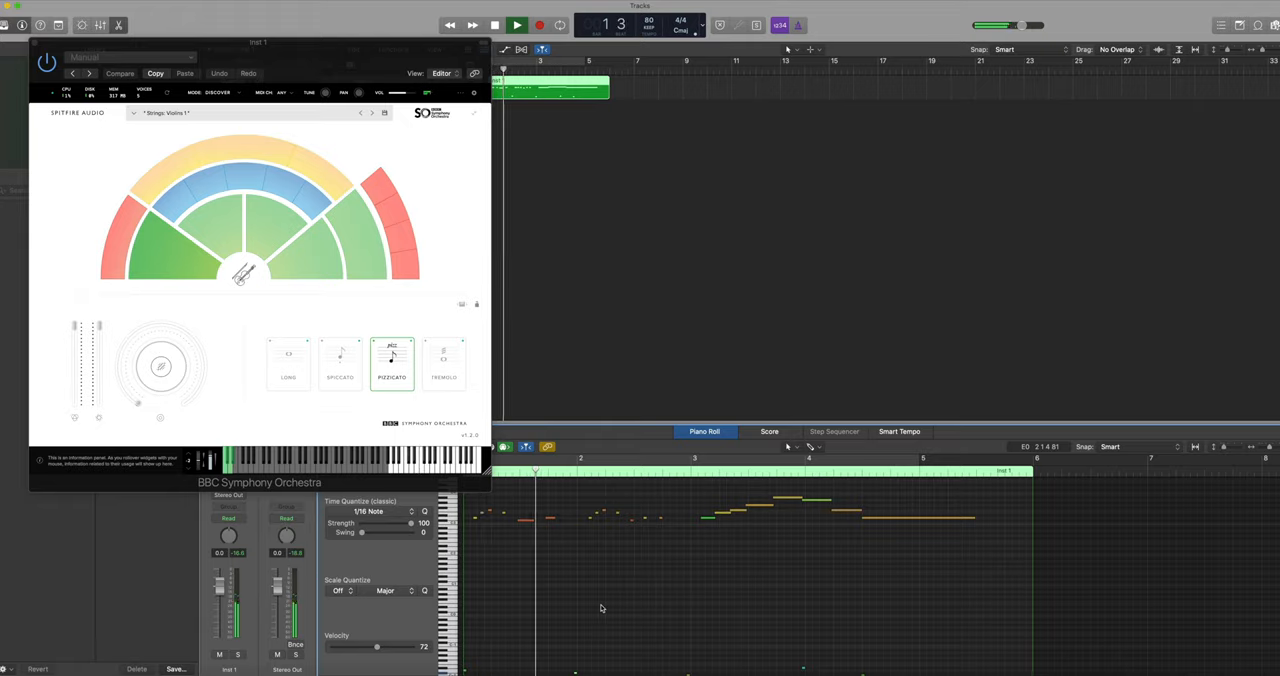
Step: Play the melody through again so the articulations cycle back to the first technique
{"action": "left_click", "coordinate": [340, 364]}
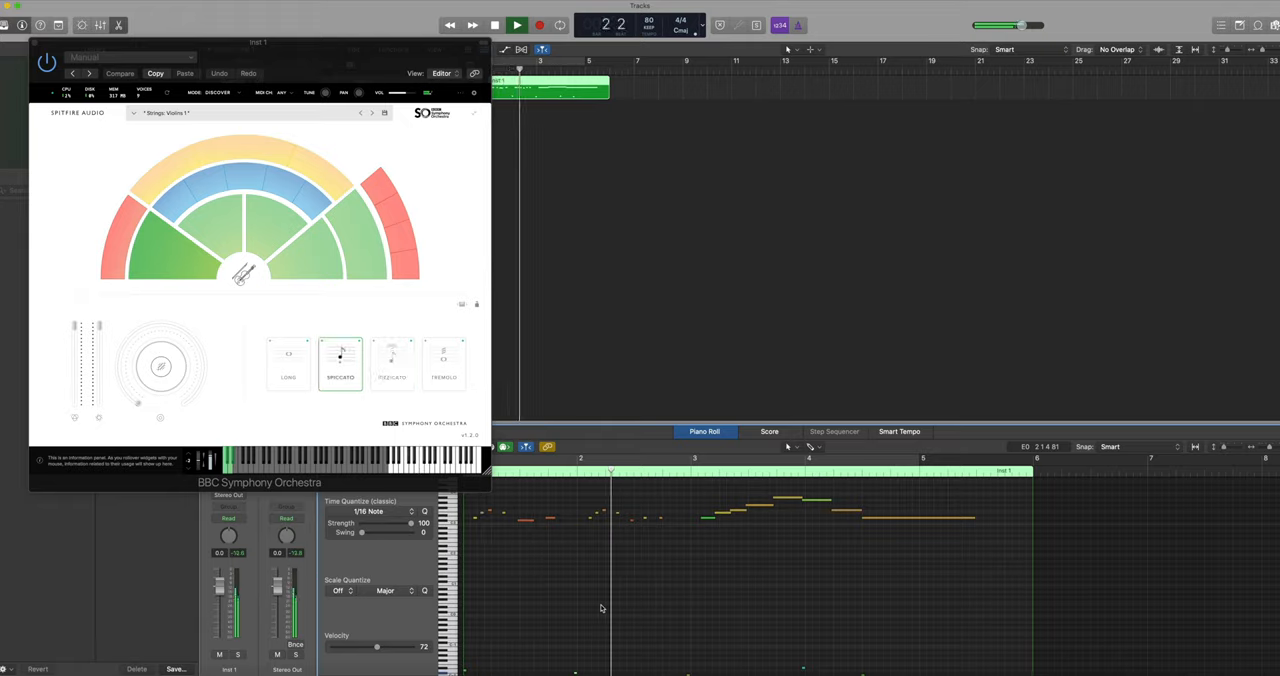
{"action": "left_click", "coordinate": [288, 362]}
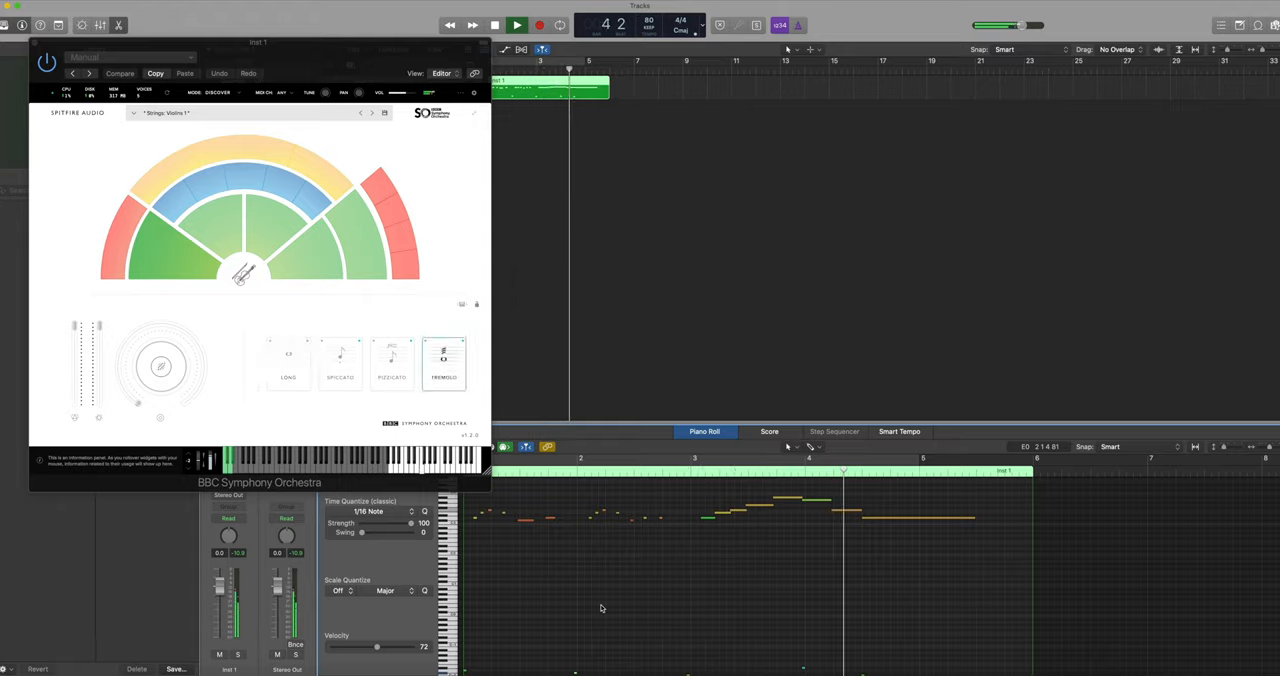
{"action": "left_click", "coordinate": [288, 362]}
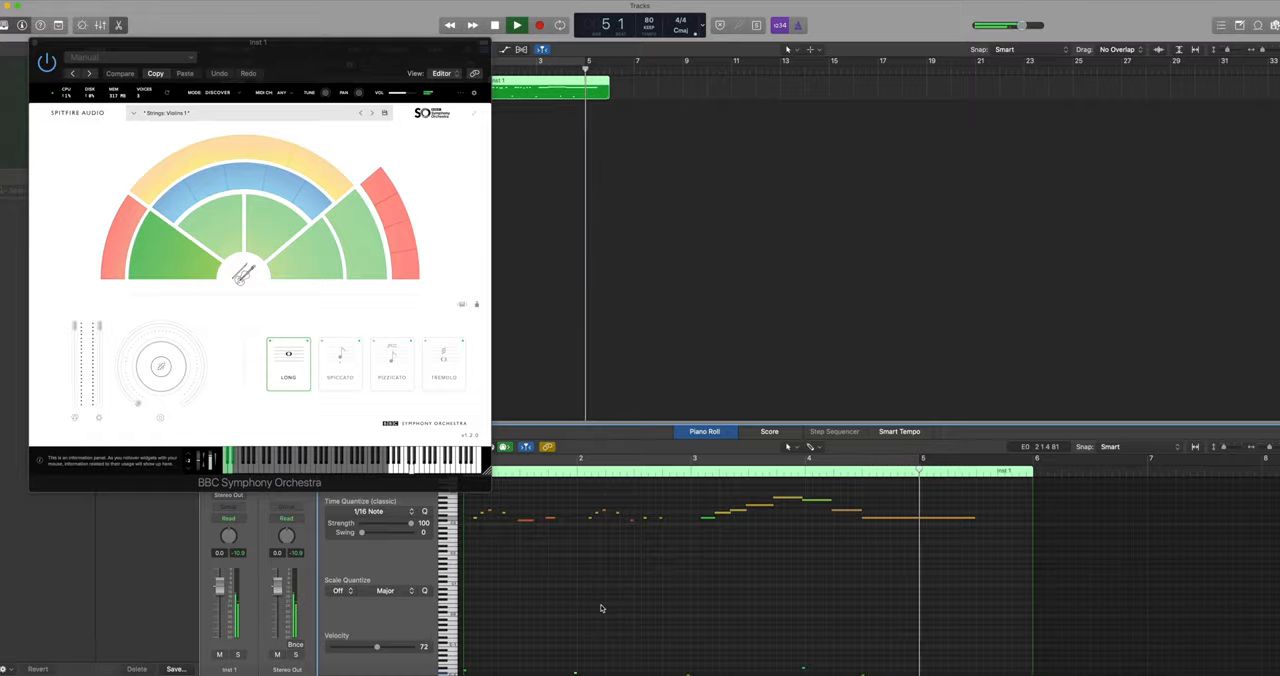